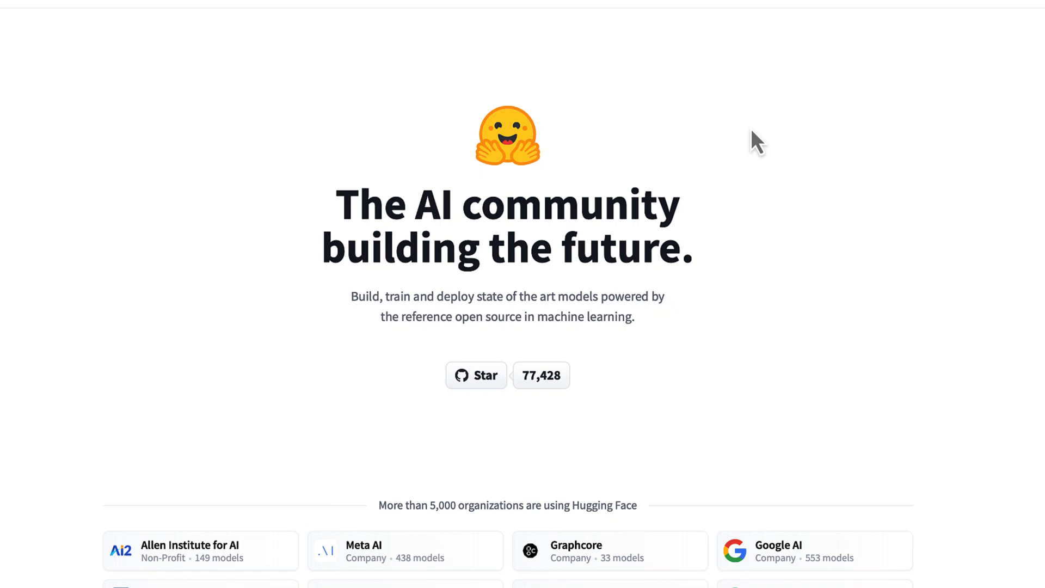
- Scroll down the YouTube channel page before moving to the GPT-2 Output Detector
scroll(down, 3)
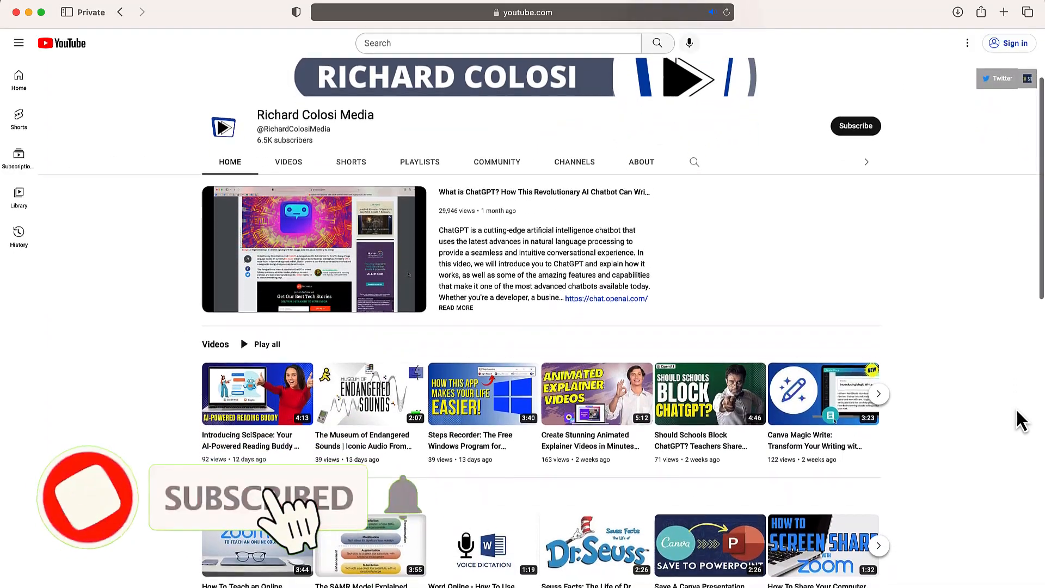
scroll(down, 3)
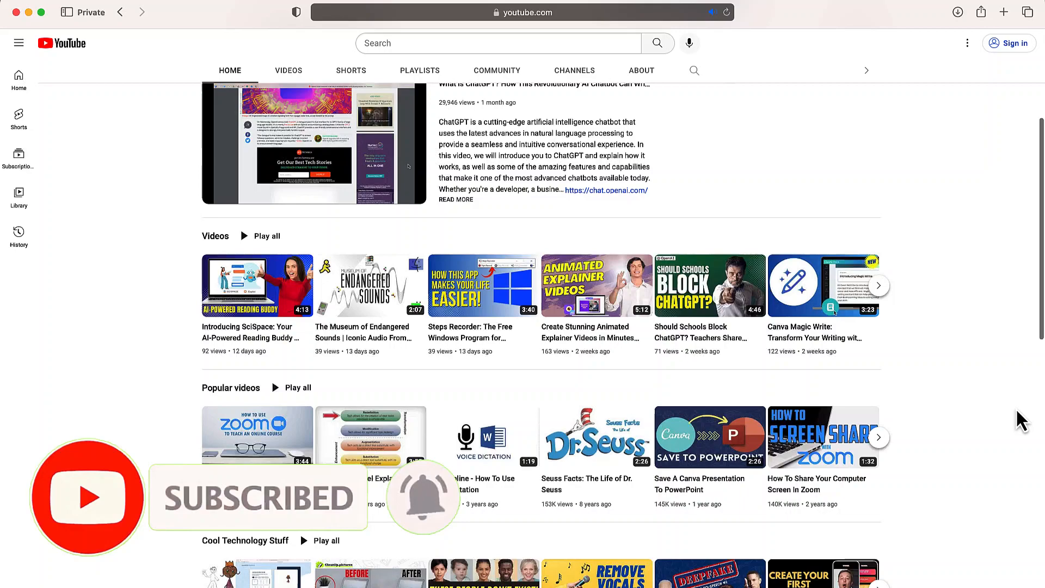
scroll(down, 3)
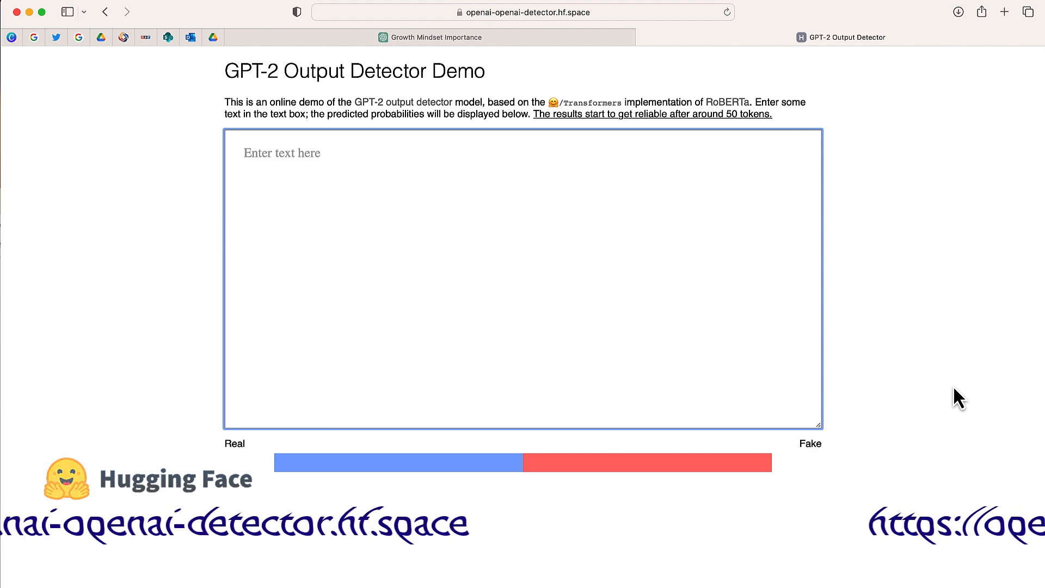
- Bring the ChatGPT growth-mindset essay into the detector, rated 99.98% fake from 333 tokens
click(437, 36)
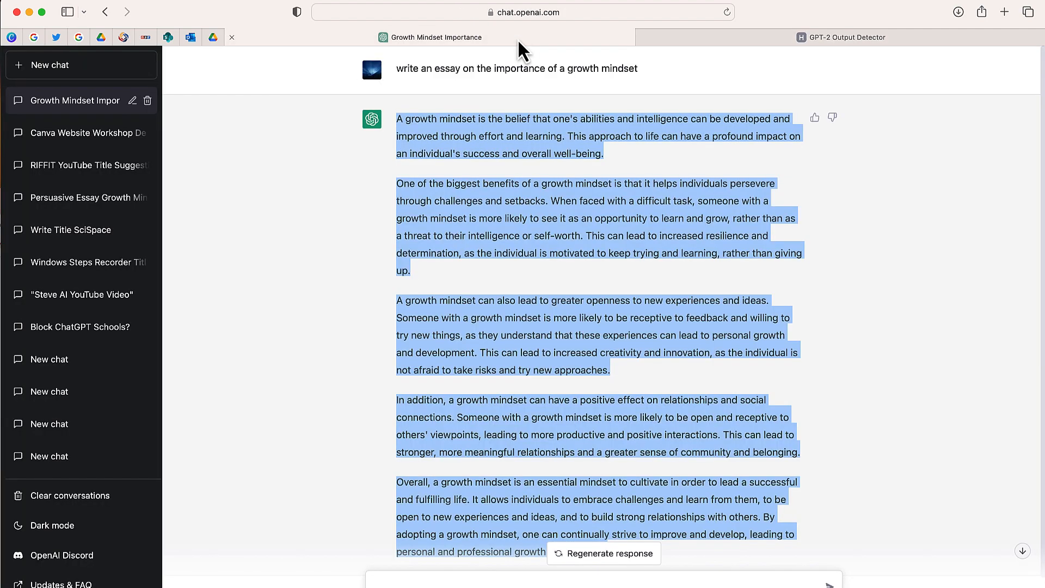
mouse_move(472, 148)
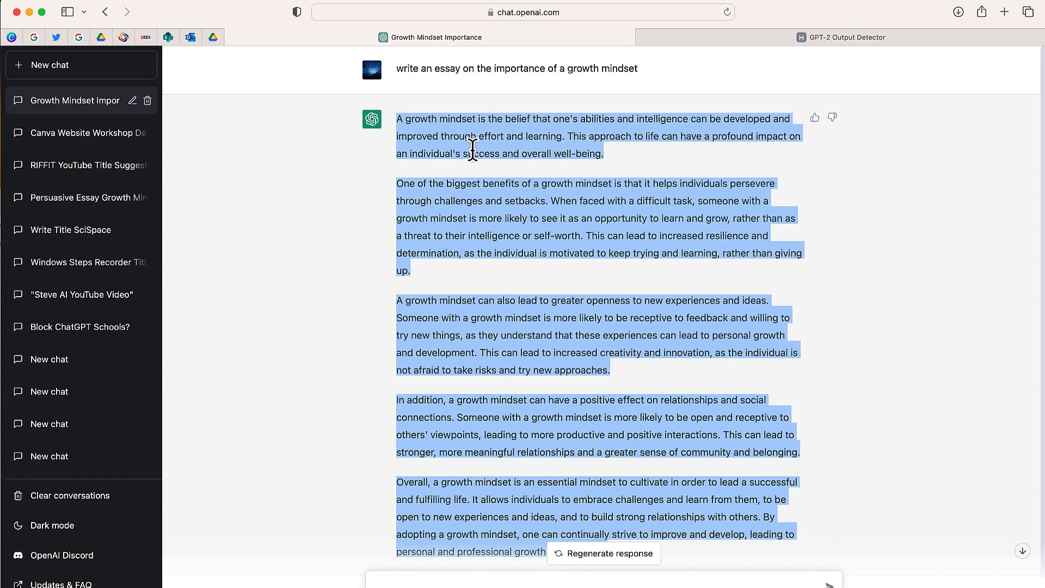
click(848, 36)
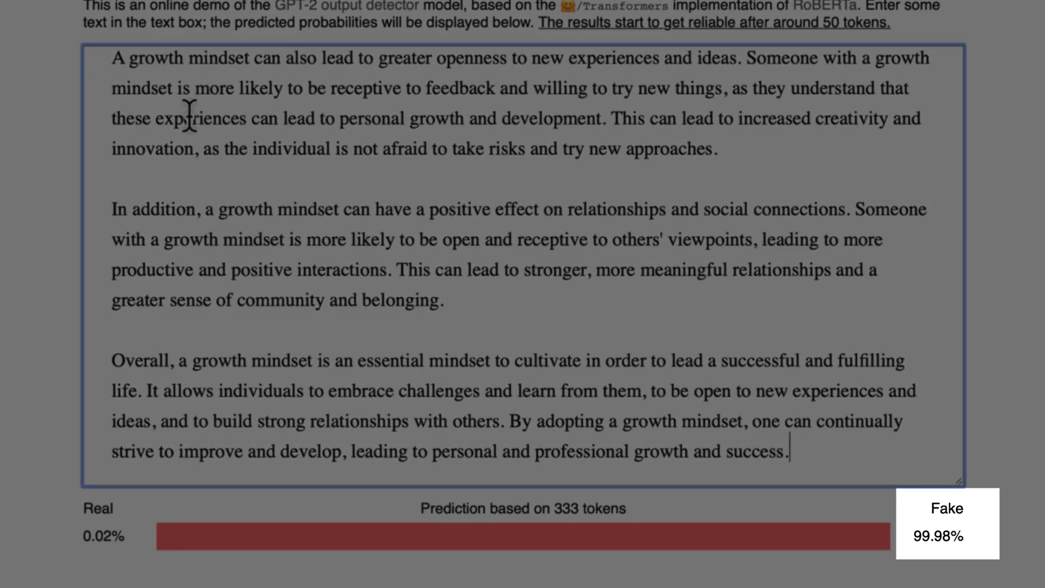
- Select the Farnam Street Carol Dweck opening paragraphs and check them: 99.77% real, 254 tokens
click(293, 11)
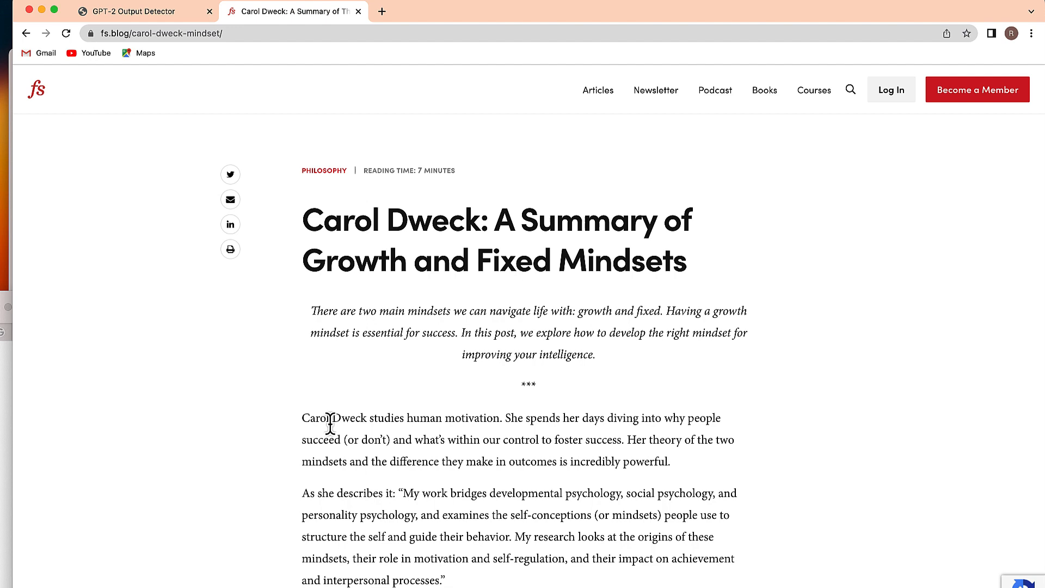
mouse_move(333, 442)
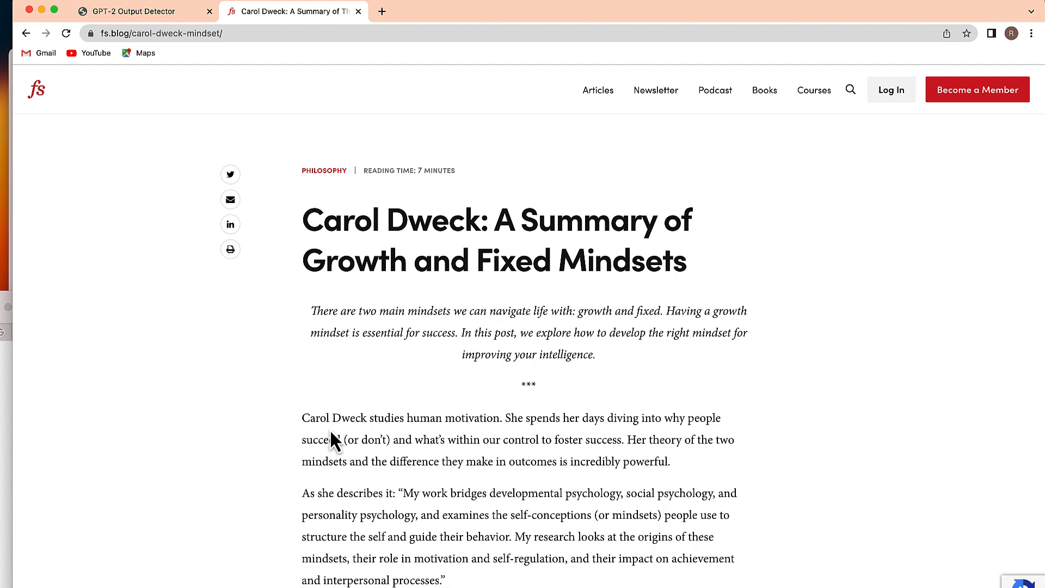
drag(301, 418, 389, 444)
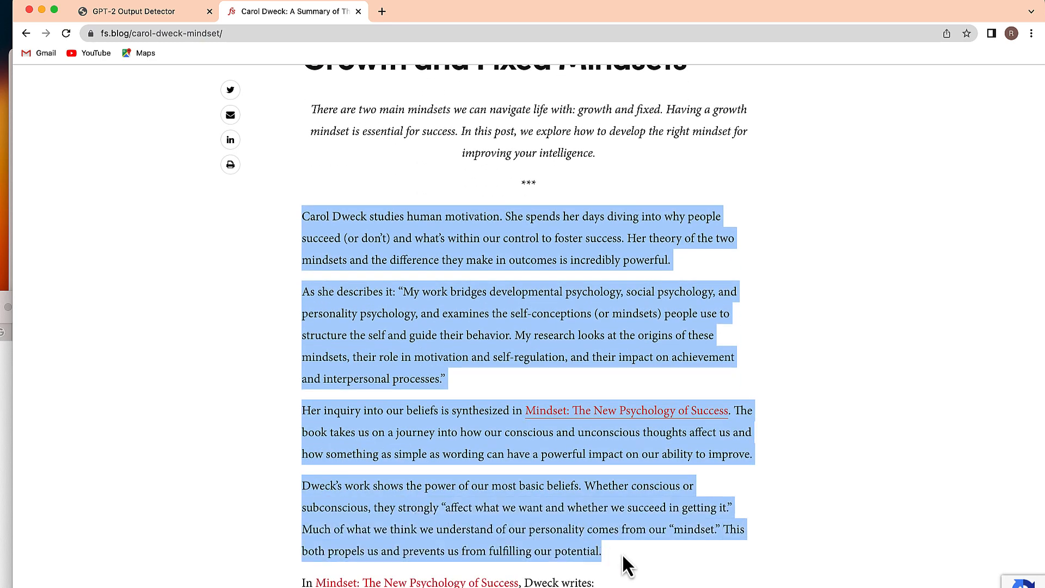
click(133, 11)
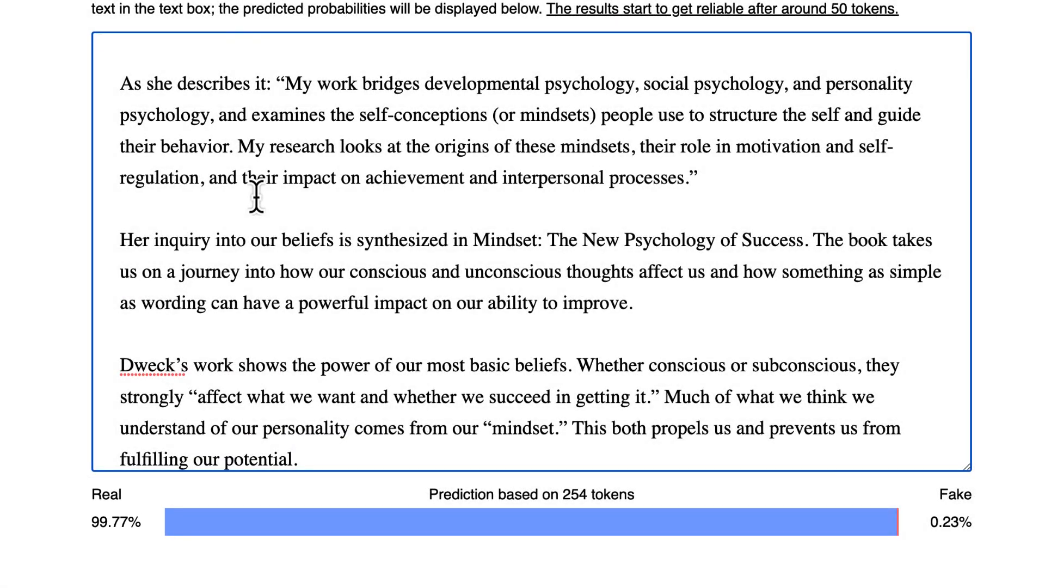
- Switch back to the ChatGPT tab with the texting-and-driving newspaper letter
click(429, 37)
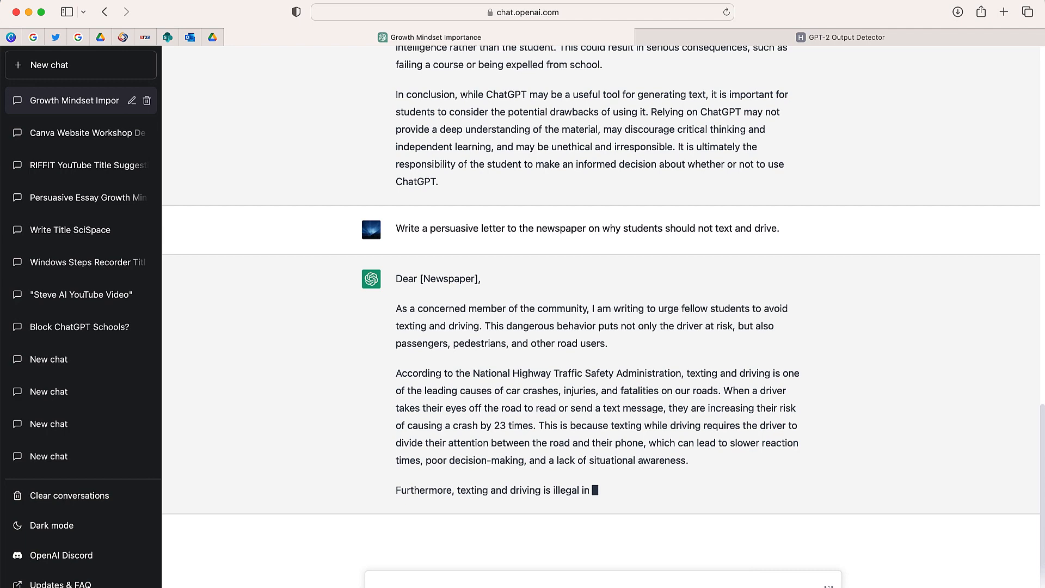
- Select the texting-and-driving letter body and check it: 99.98% fake, 327 tokens
scroll(down, 3)
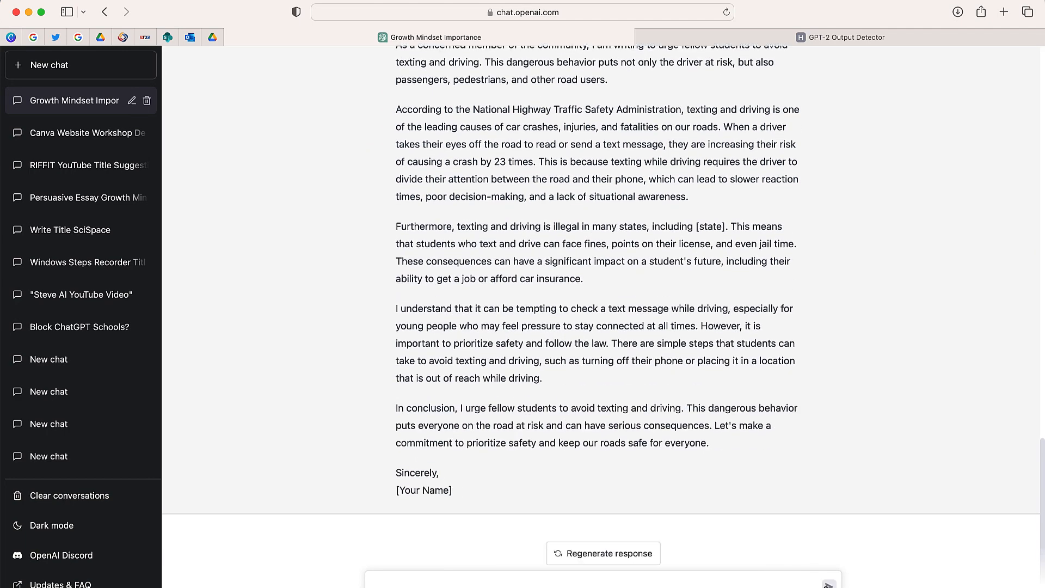
drag(396, 72, 542, 405)
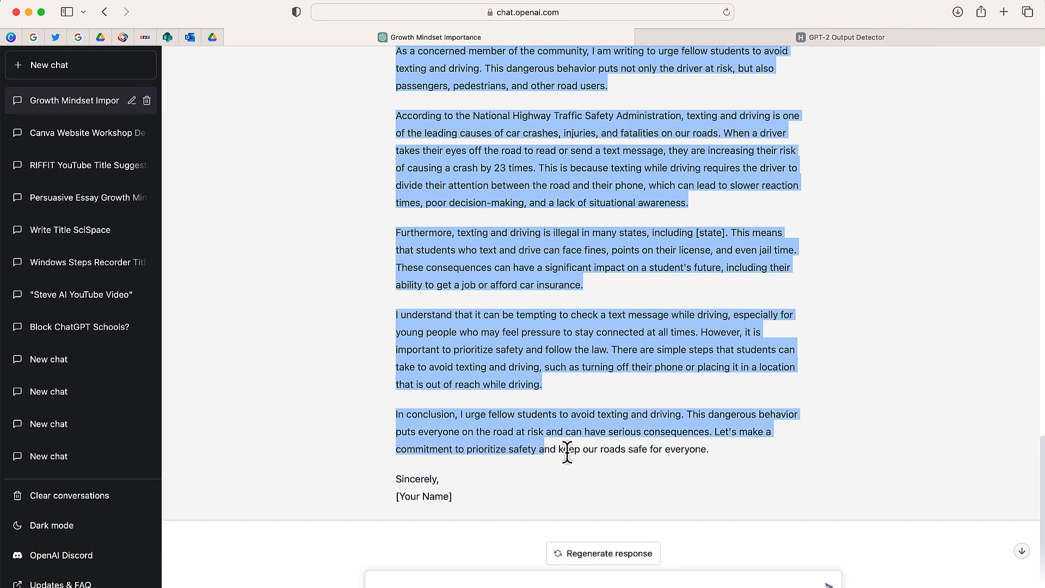
click(847, 37)
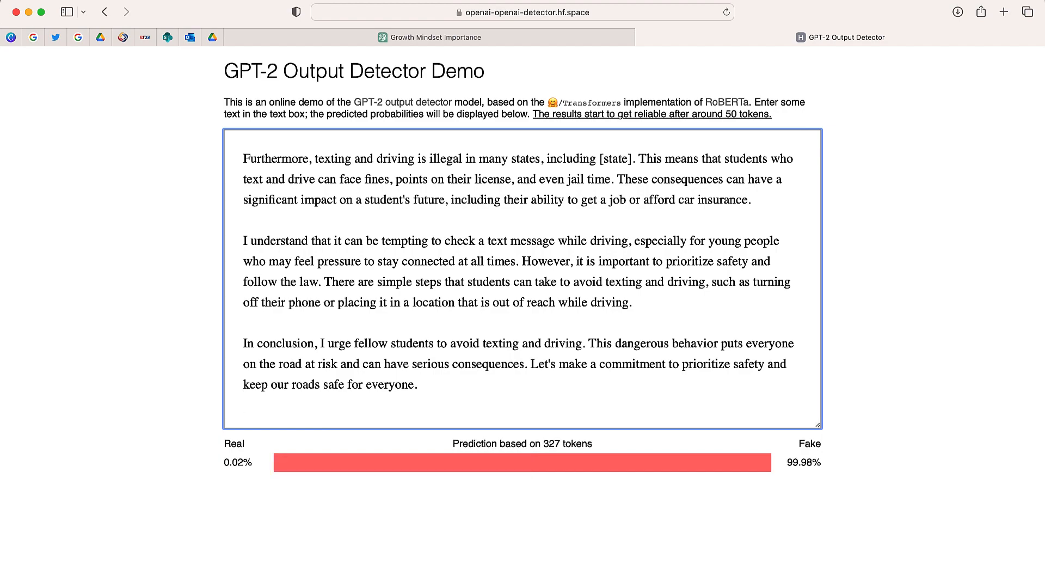
scroll(down, 3)
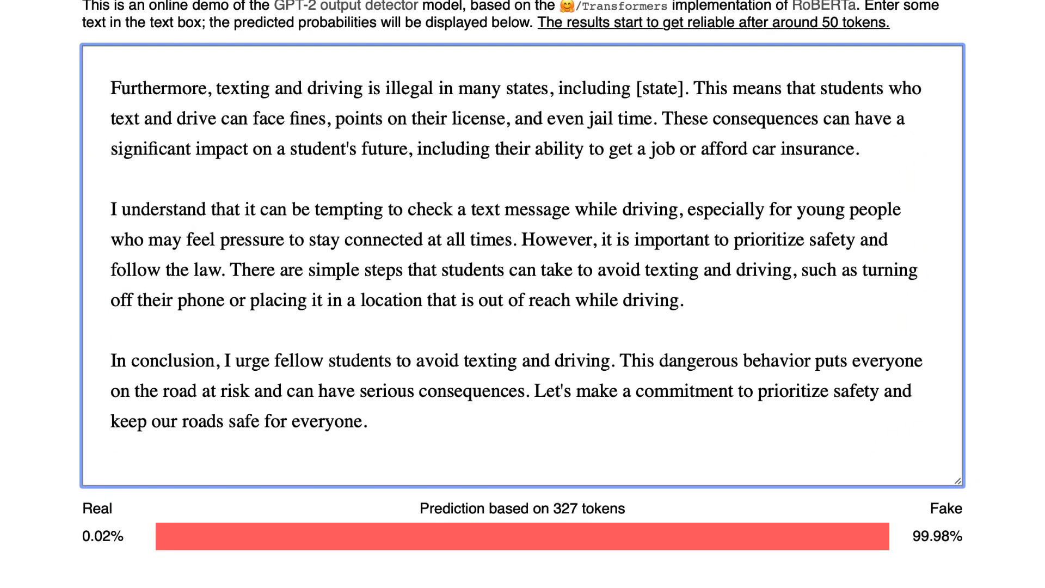